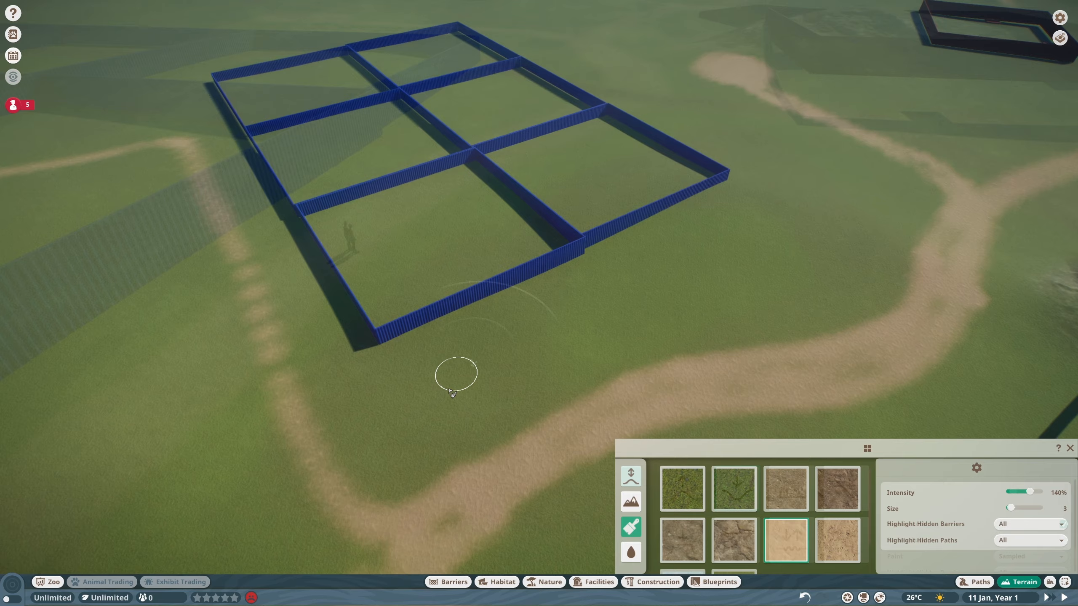
# Switch the Terrain panel from Painting to Sculpting and select the Flatten brush.
pyautogui.click(631, 476)
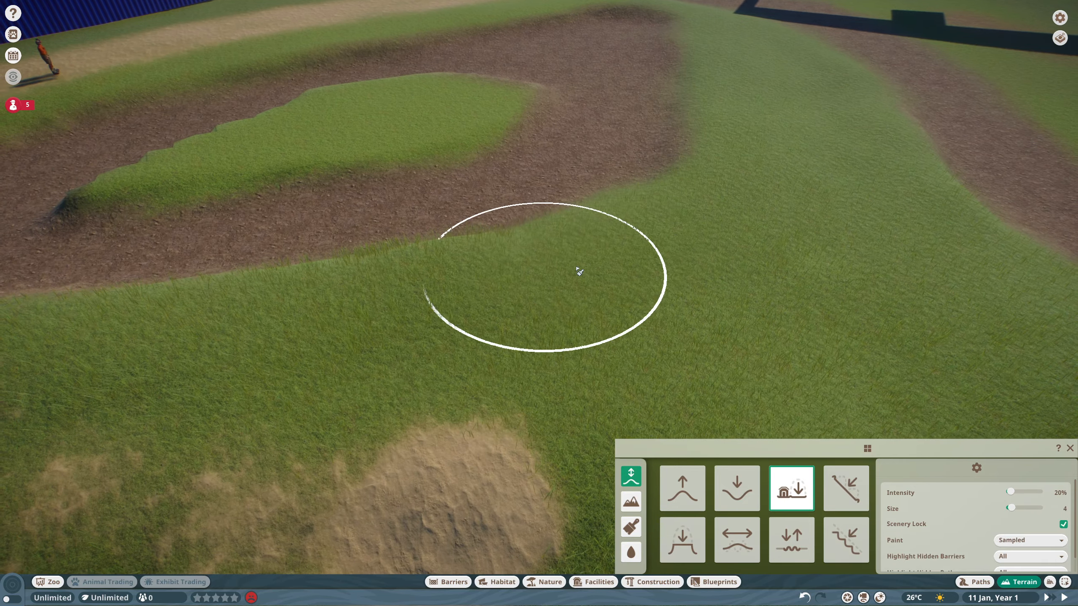
# Dig the trench with Lower, Flatten and Chisel brushes, then fill the pit with water.
pyautogui.click(630, 552)
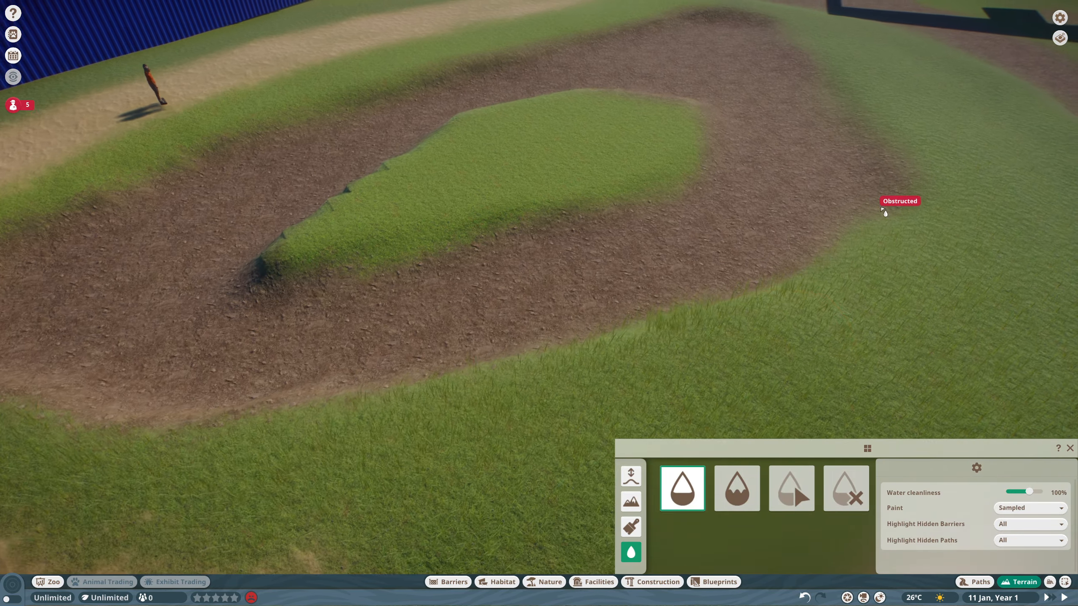
pyautogui.click(630, 476)
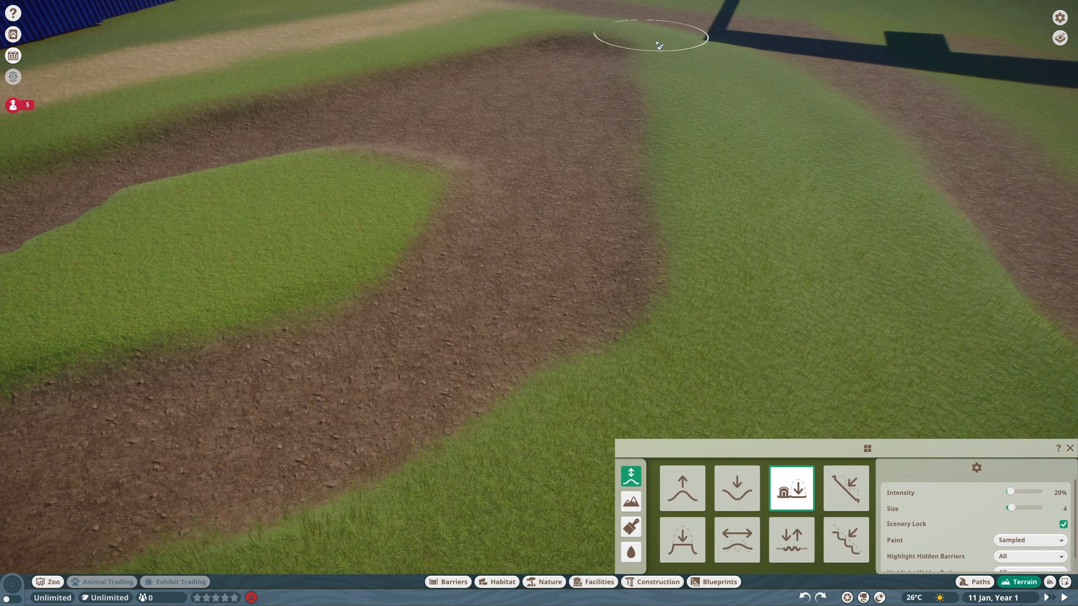
pyautogui.click(630, 551)
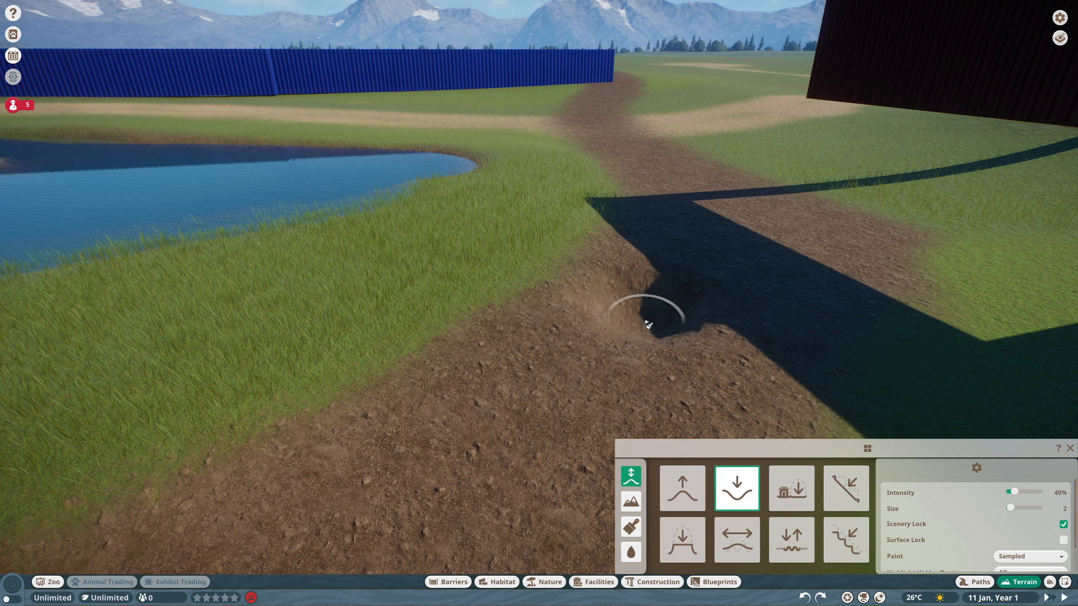
pyautogui.click(790, 488)
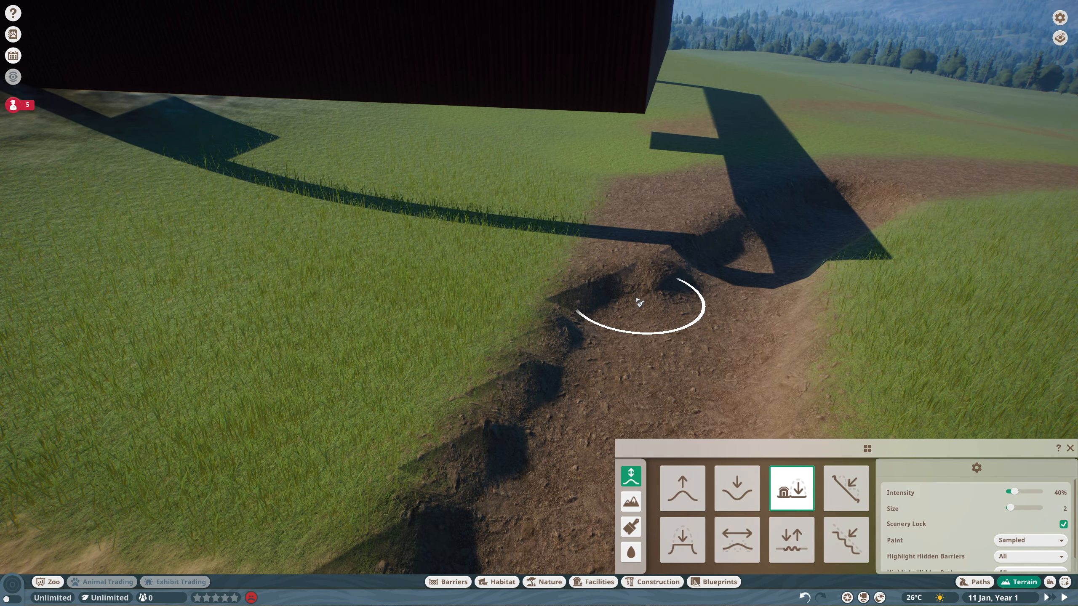
pyautogui.click(681, 540)
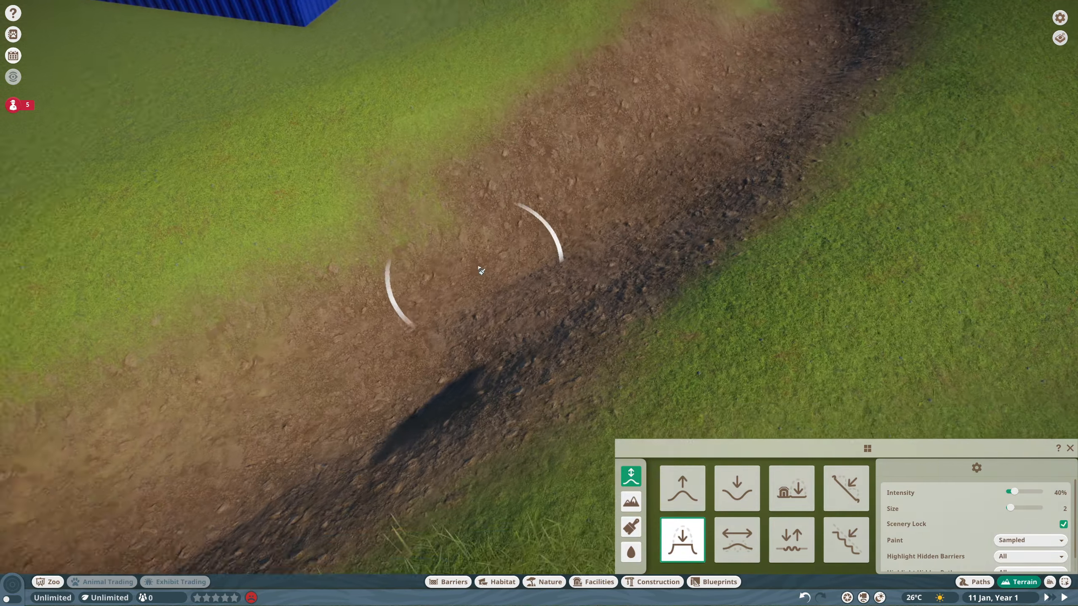
pyautogui.click(447, 581)
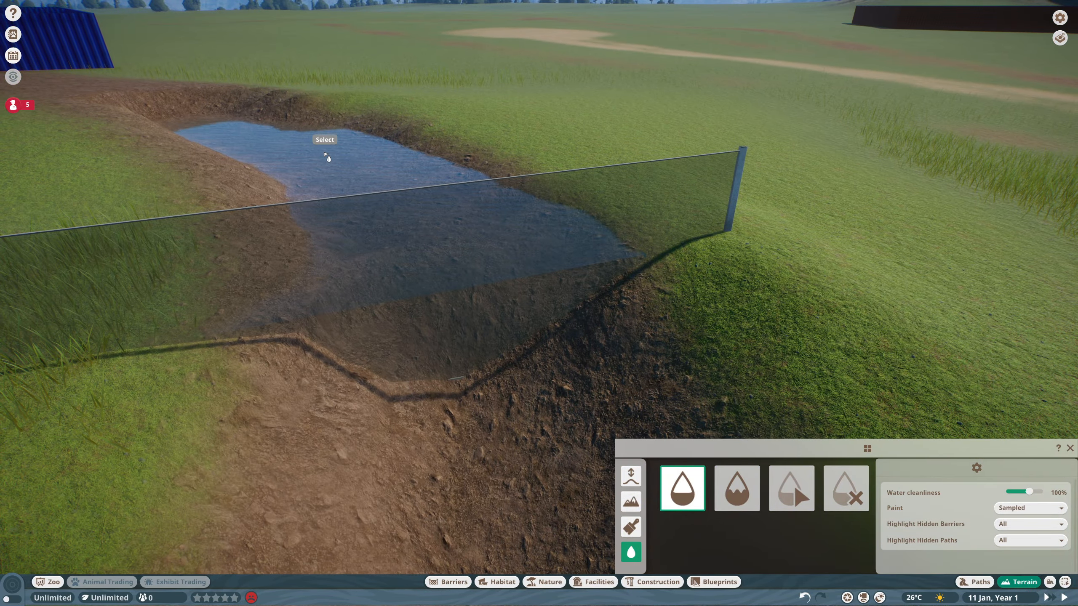
# Place a glass barrier across the trench and chisel the trench deeper.
pyautogui.click(453, 583)
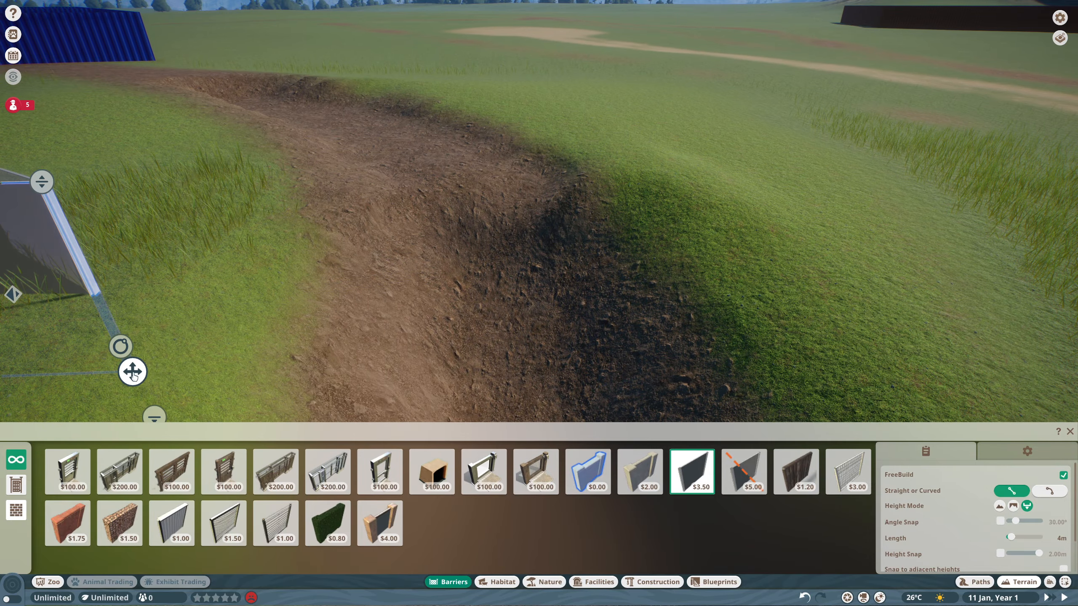
pyautogui.click(1022, 582)
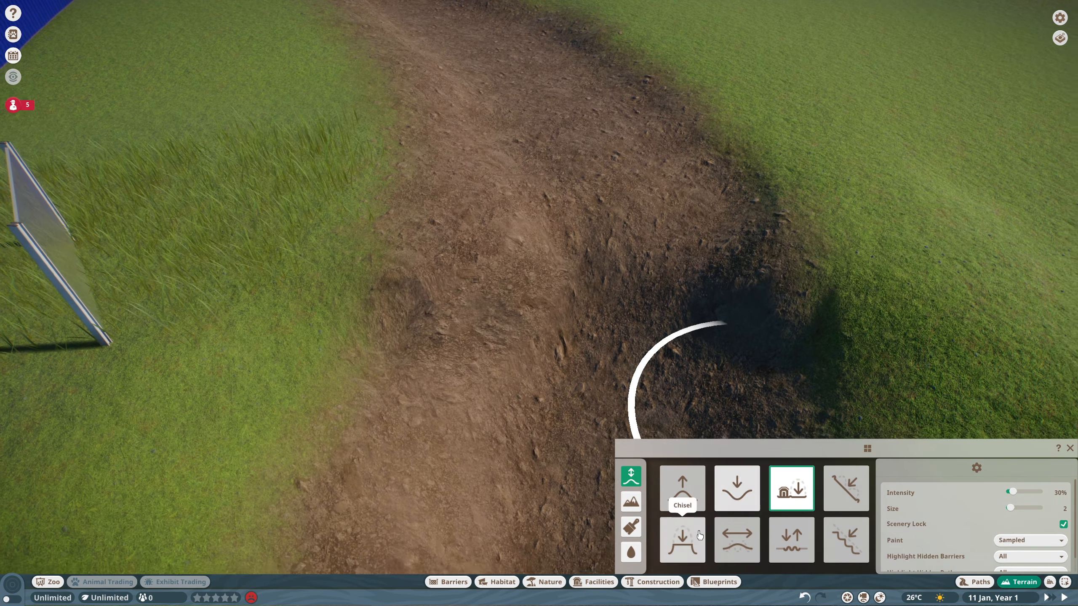
pyautogui.click(630, 552)
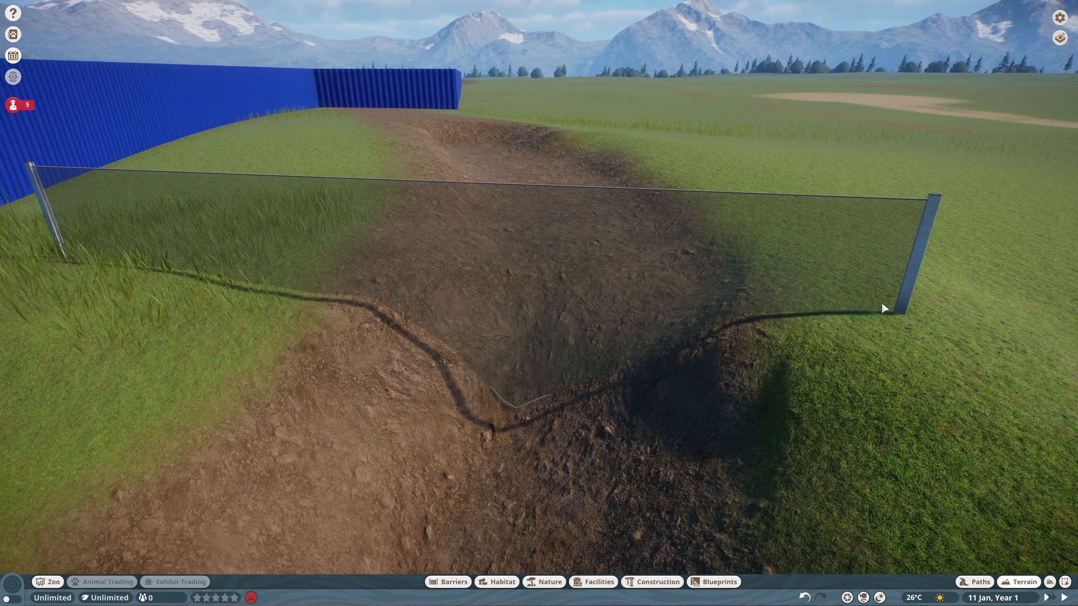
pyautogui.click(1023, 582)
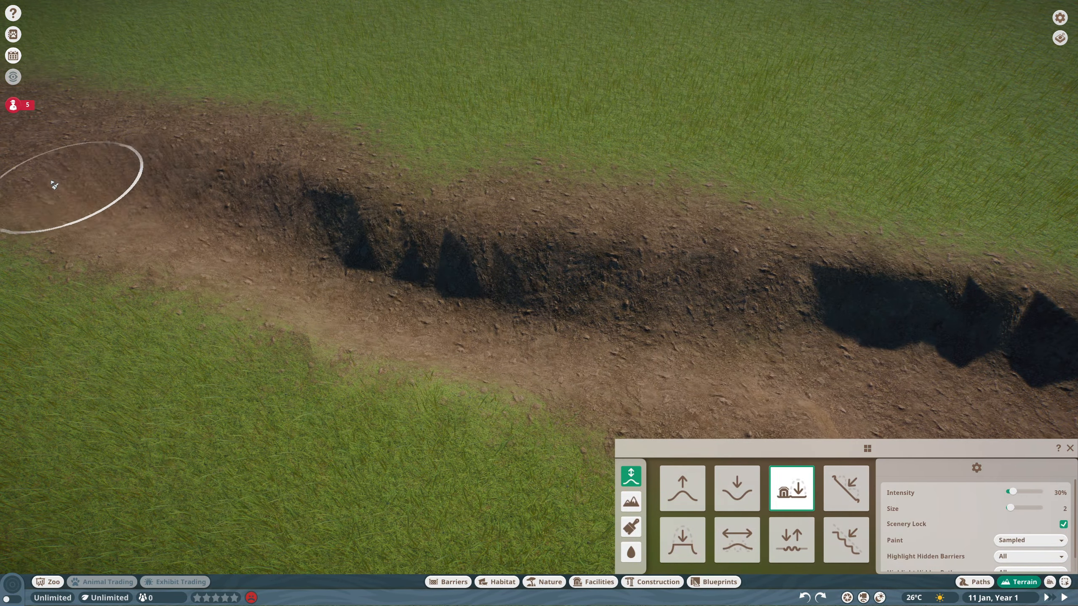
# Place a second glass panel across the channel to split it into sections.
pyautogui.click(447, 581)
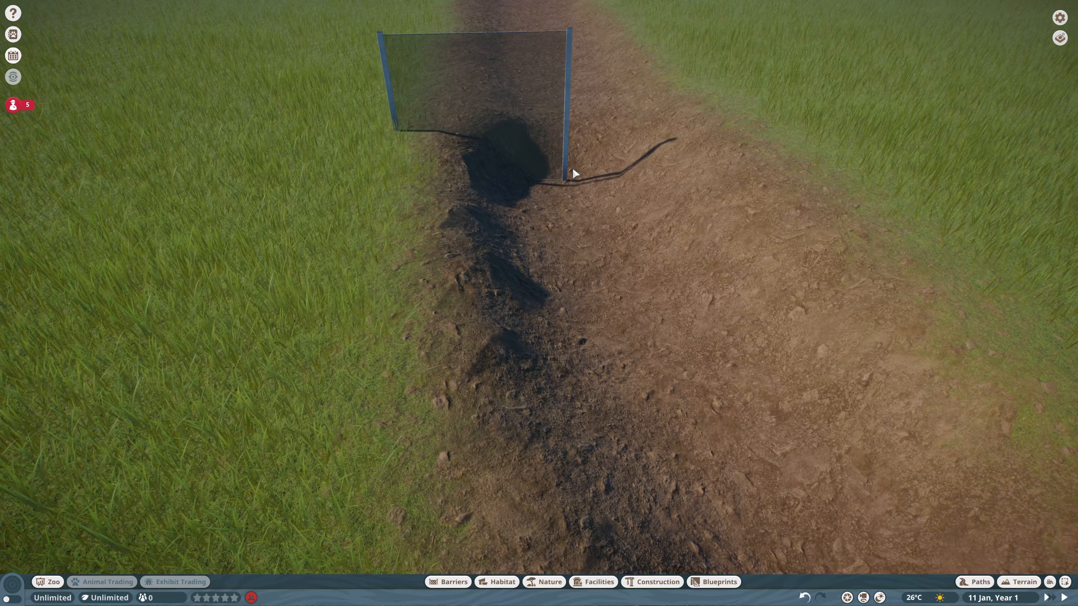
pyautogui.click(447, 582)
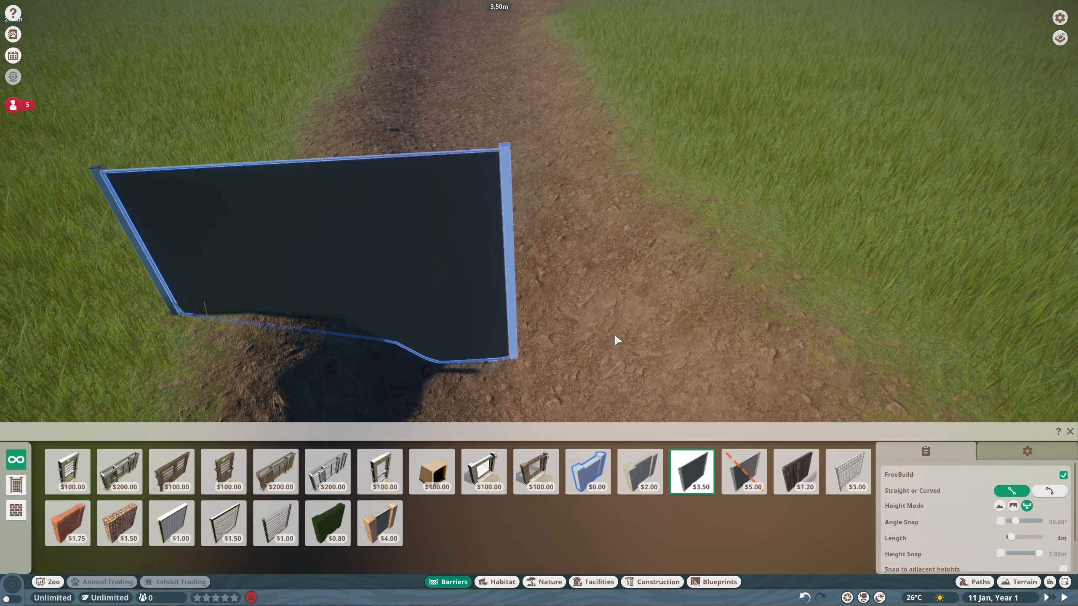
pyautogui.click(1022, 582)
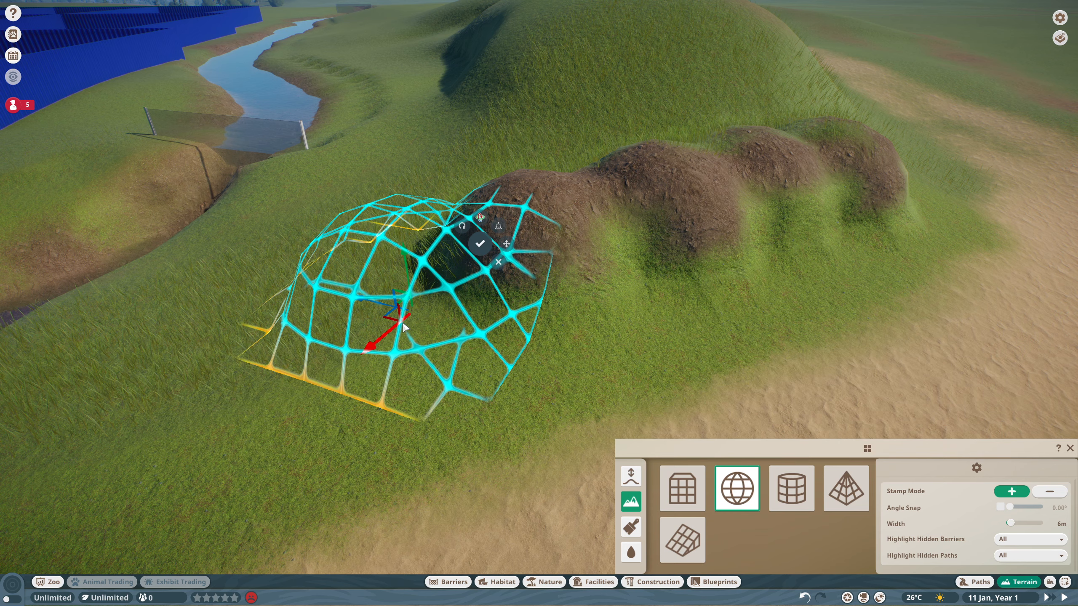
# Stamp dome mounds along the ridge, level its top with Flatten, and select raising.
pyautogui.click(480, 243)
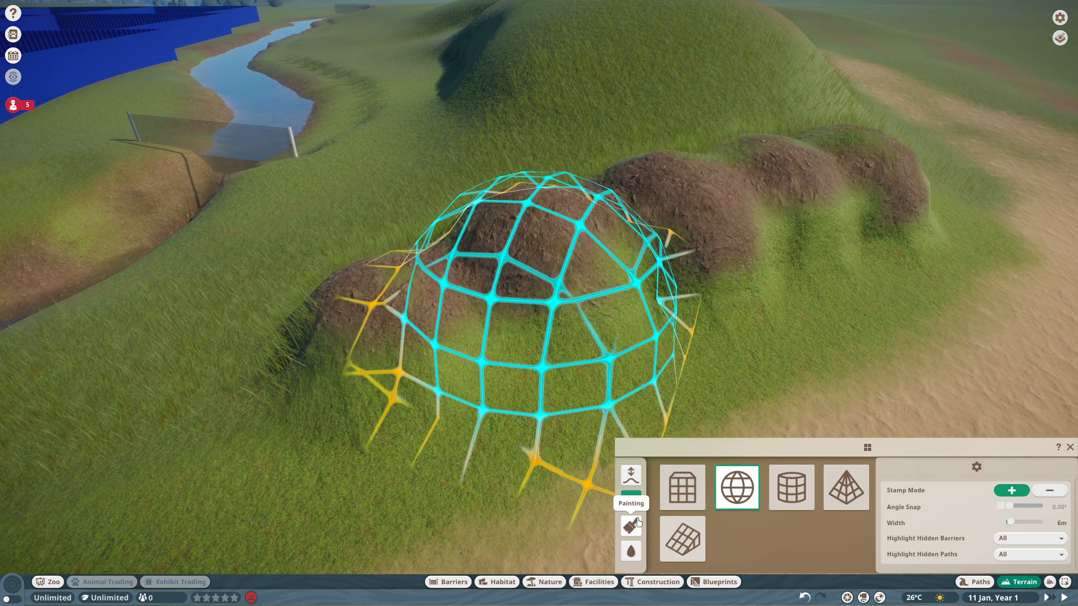
pyautogui.click(630, 475)
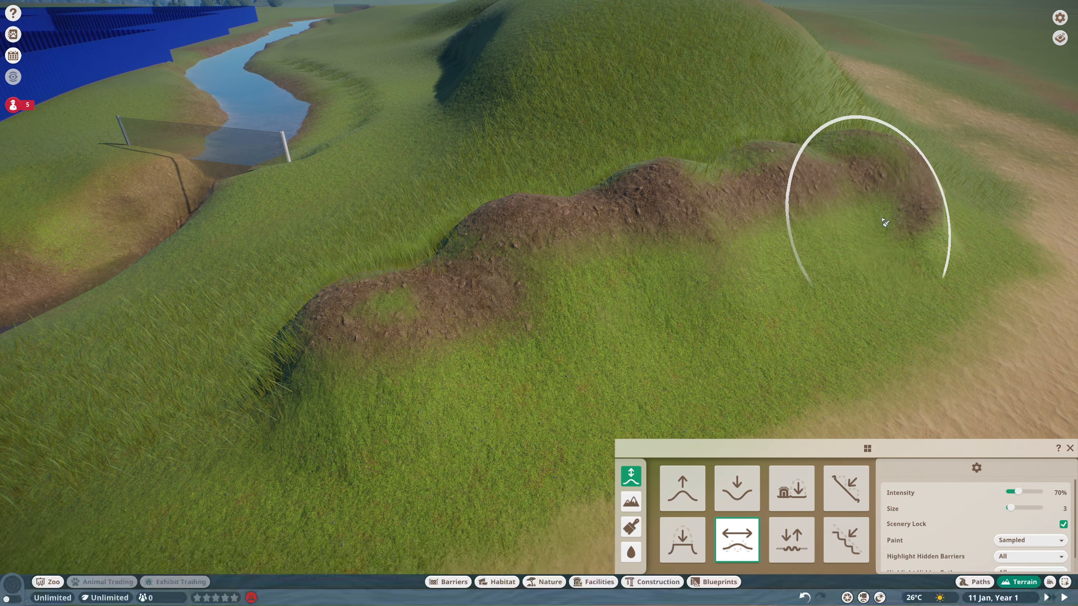
pyautogui.click(790, 488)
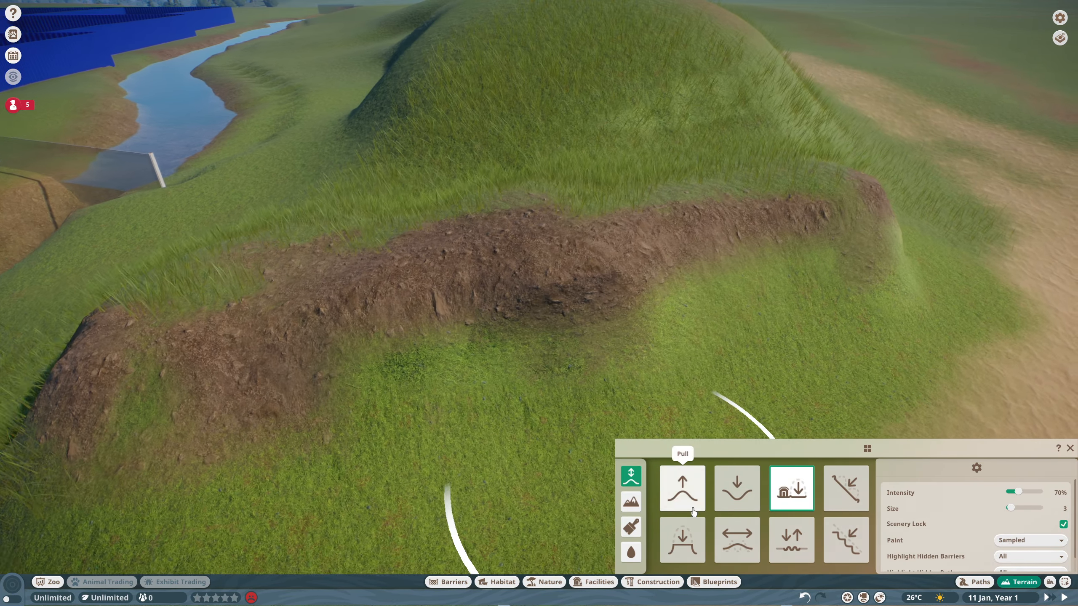
pyautogui.click(736, 541)
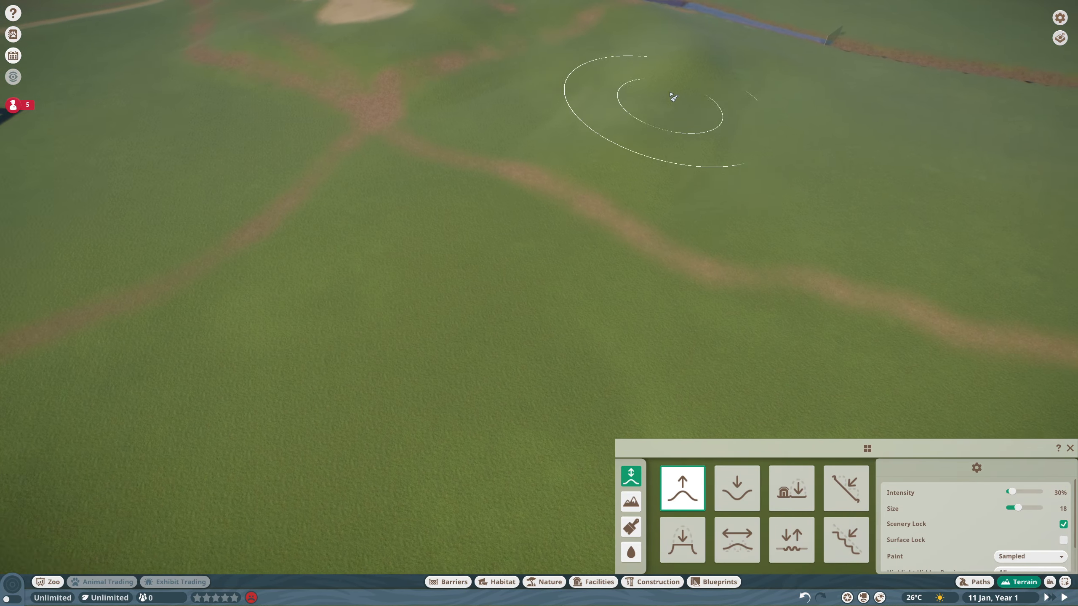
pyautogui.moveTo(394, 297)
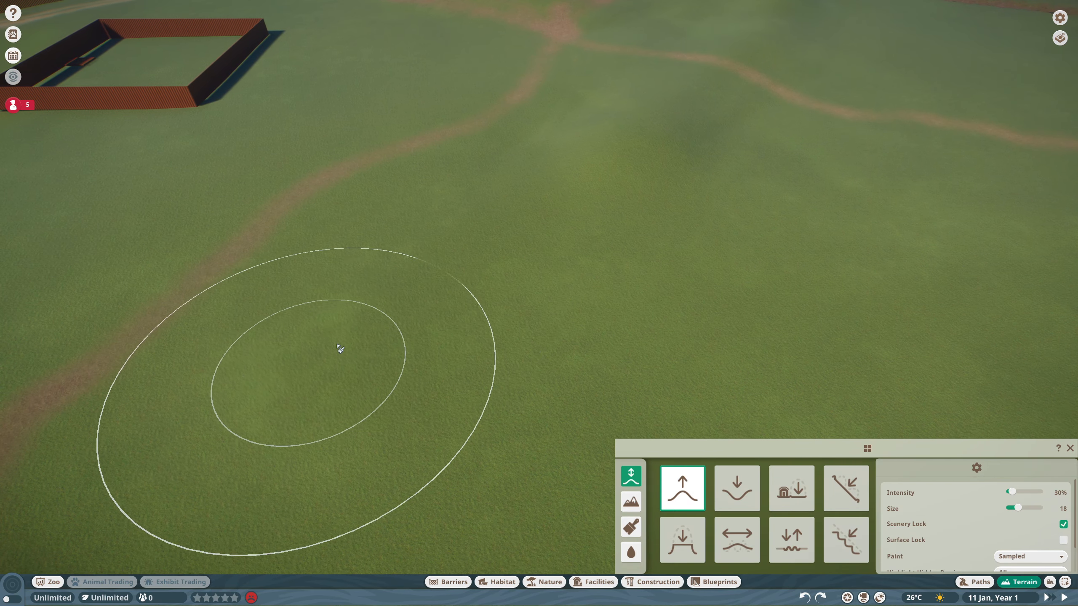
pyautogui.moveTo(550, 208)
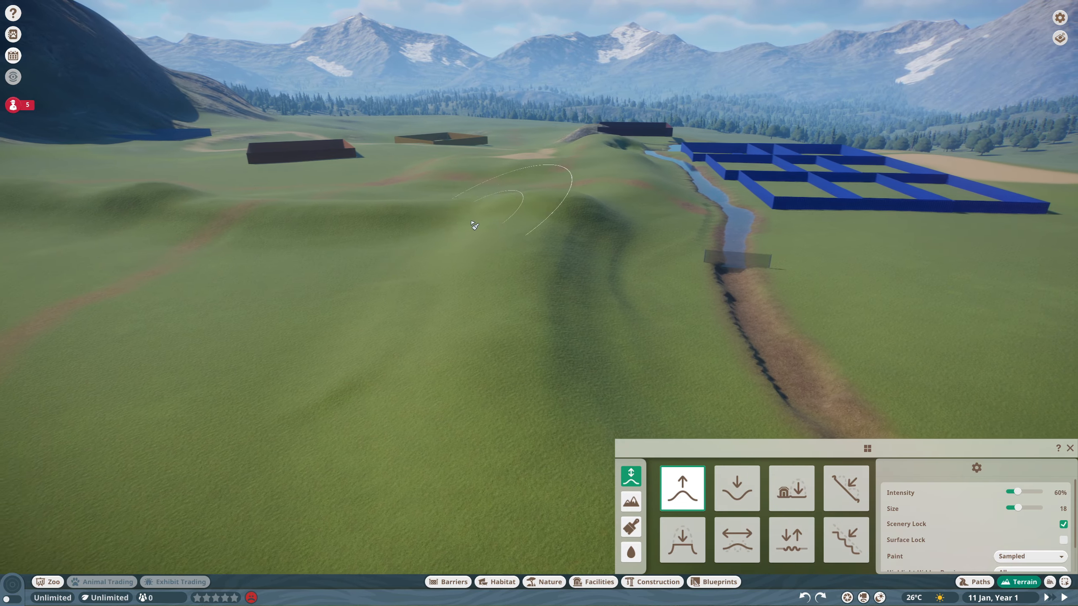
# Finish the Pull-brush hills (size 18, 60% intensity) and switch to ground painting.
pyautogui.click(630, 526)
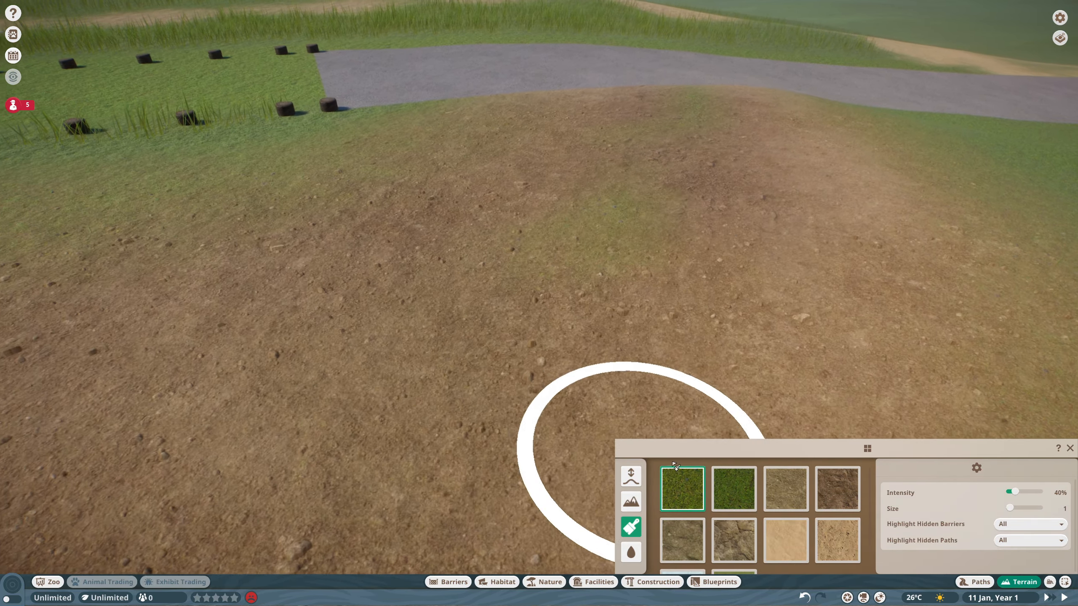
# Paint sand, dry grass, long grass and darker soil textures over the hills and paths.
pyautogui.click(785, 488)
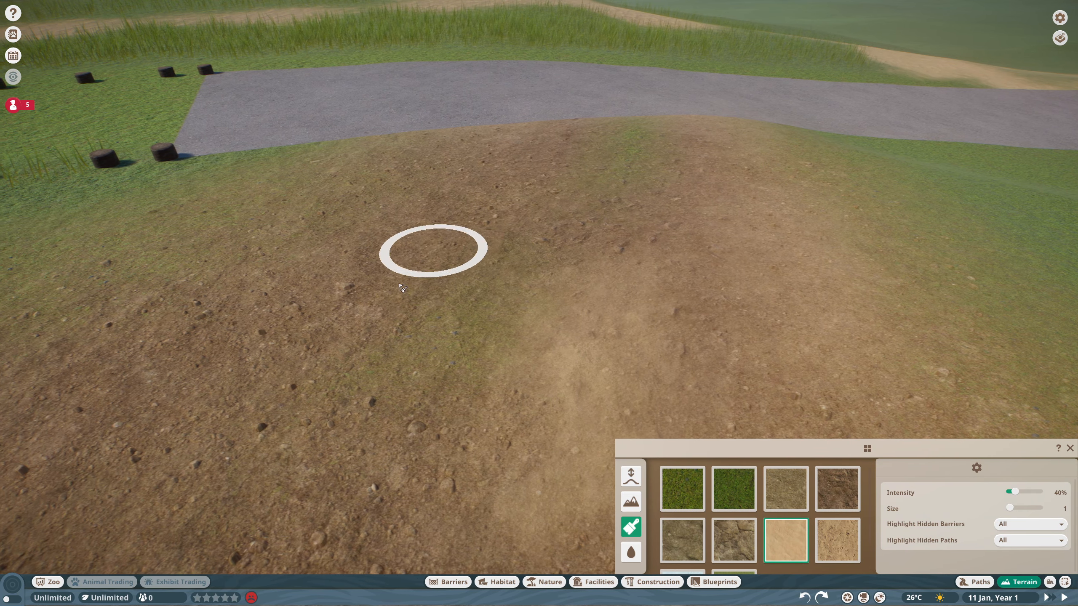
pyautogui.moveTo(688, 156)
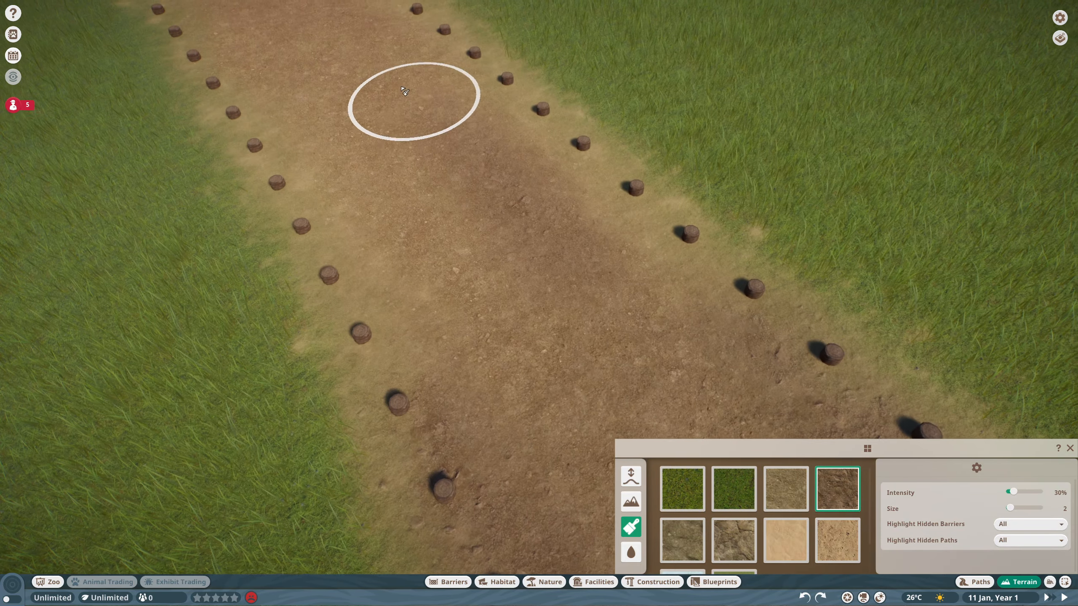
pyautogui.click(785, 488)
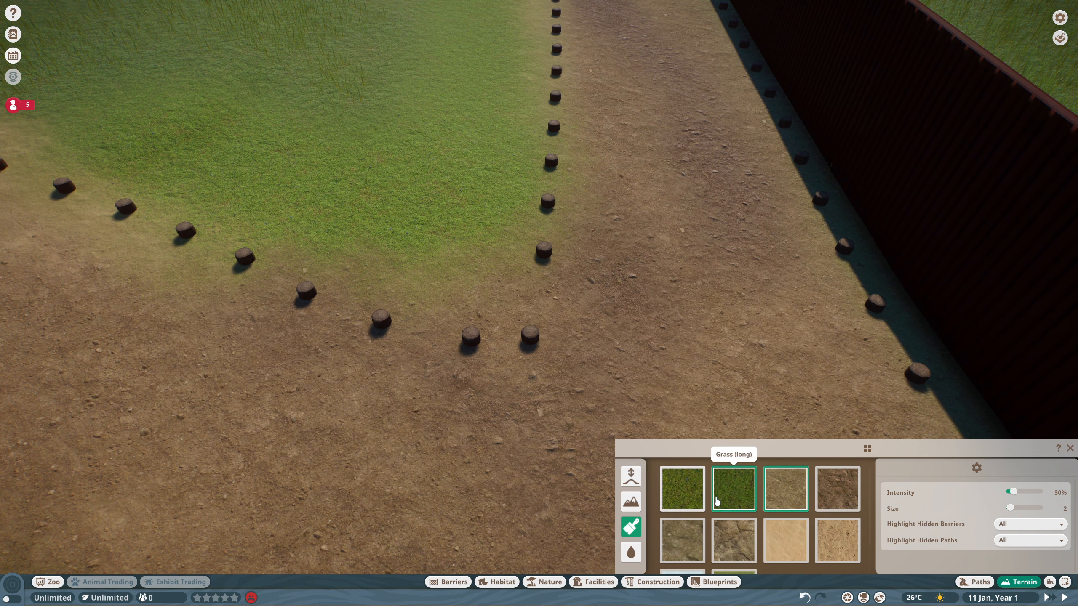
pyautogui.click(681, 488)
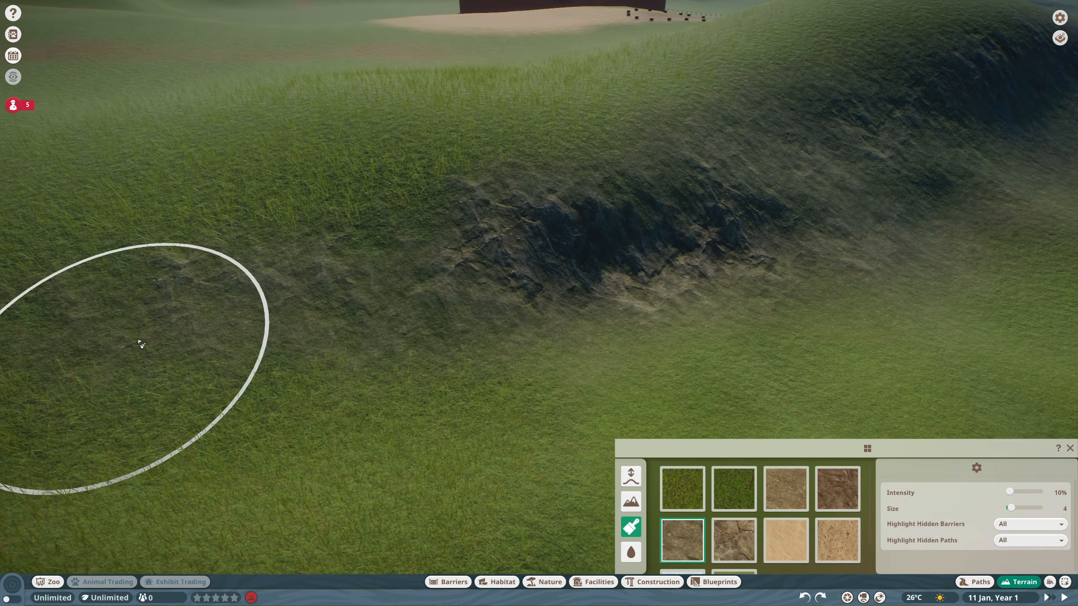
pyautogui.click(837, 488)
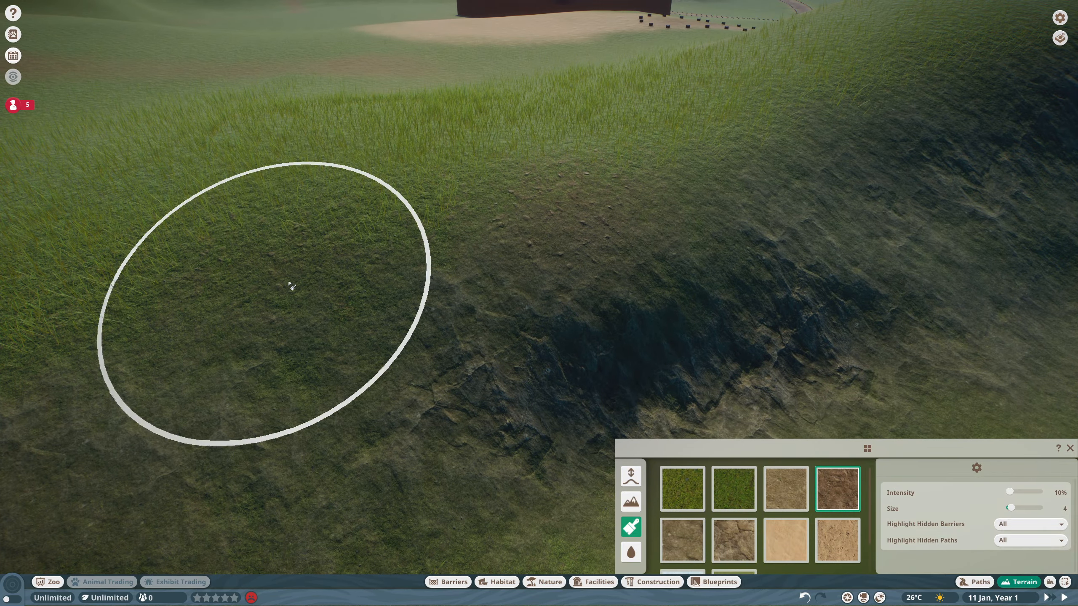